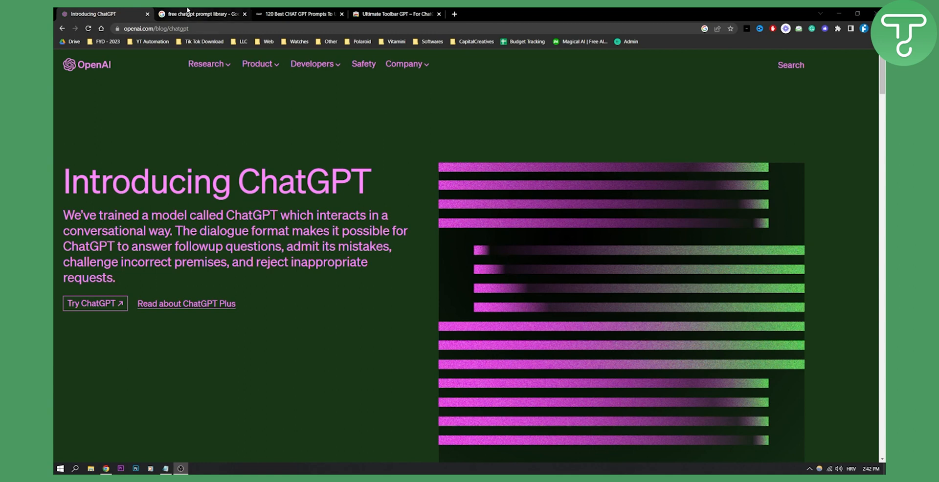
Step: Switch to the Google results for "free chatgpt prompt library"
left_click(200, 14)
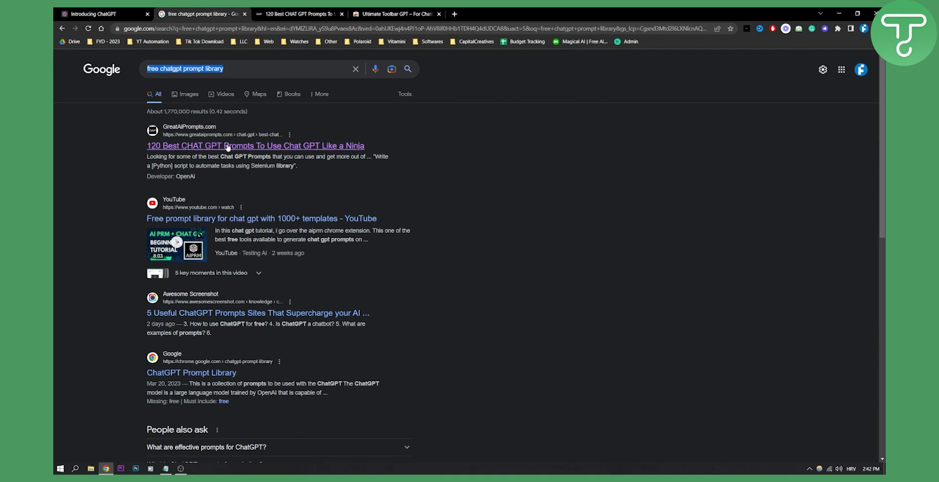
mouse_move(291, 147)
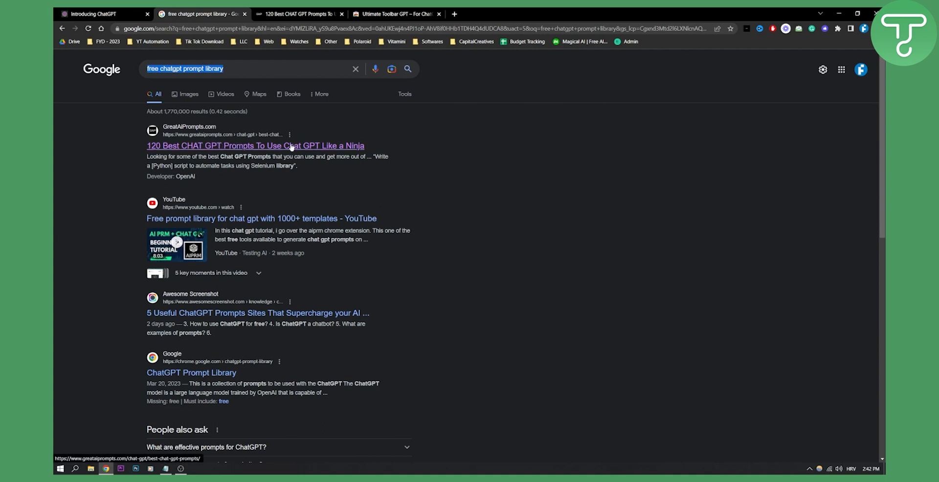
Step: Open the GreatAIPrompts 120 Best CHAT GPT Prompts article and skim its opening sections
left_click(255, 145)
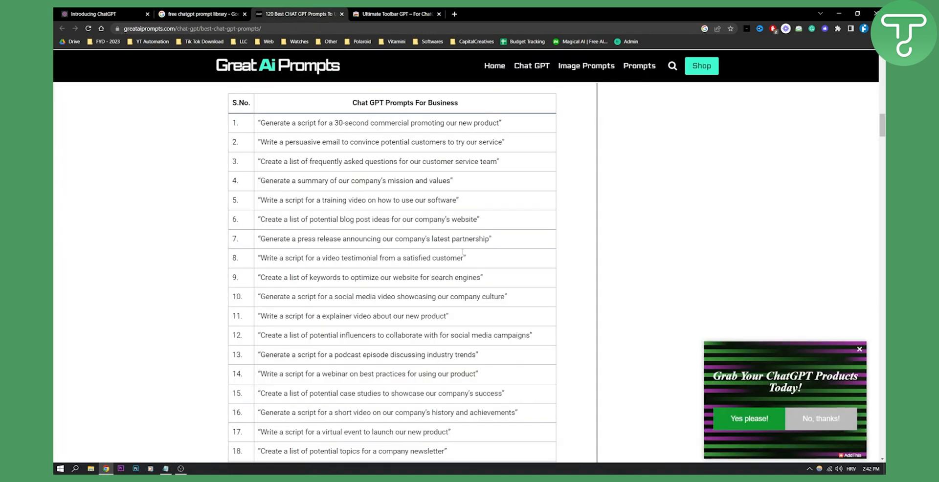
scroll("up", 3)
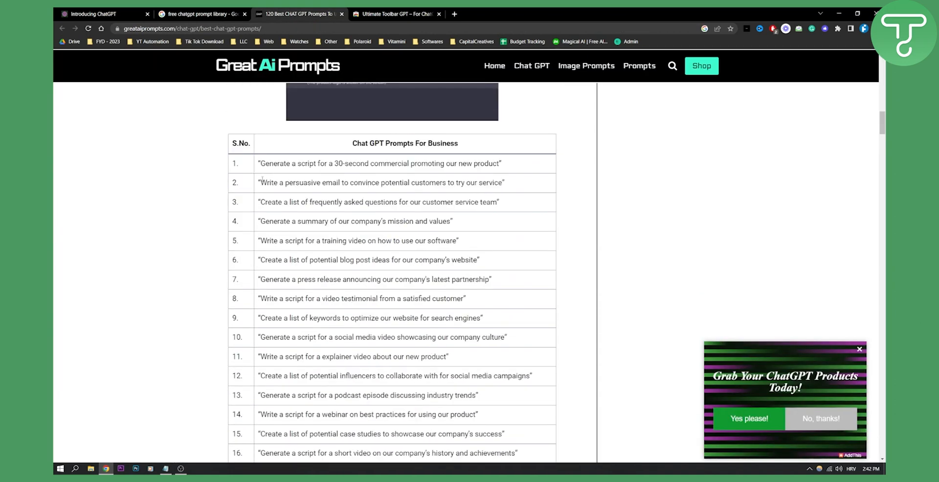
scroll("down", 3)
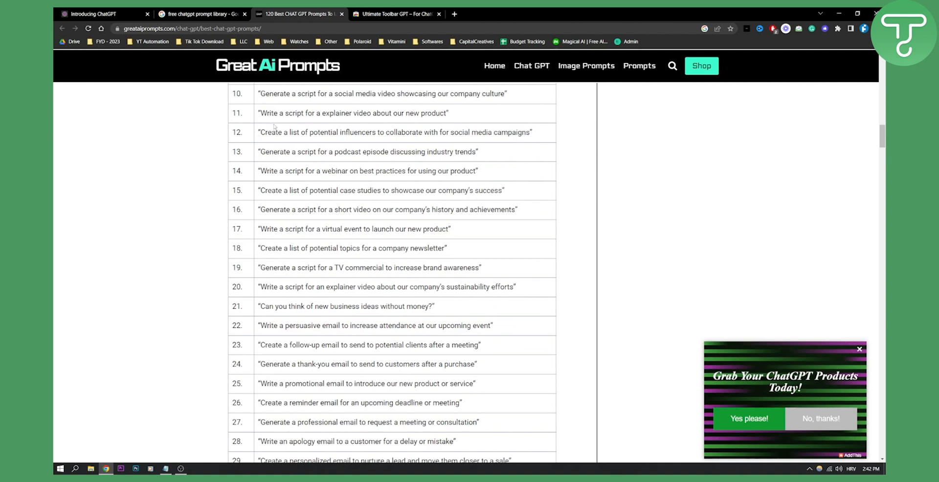
scroll("down", 3)
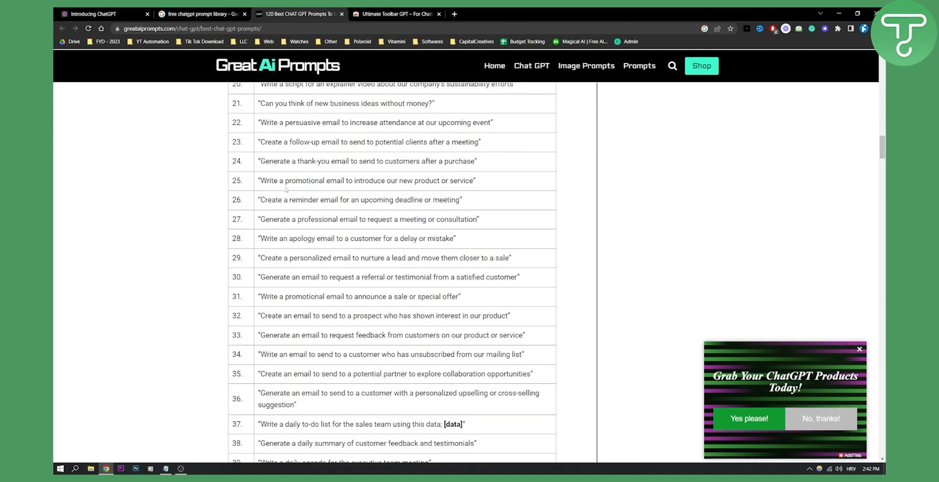
scroll("down", 3)
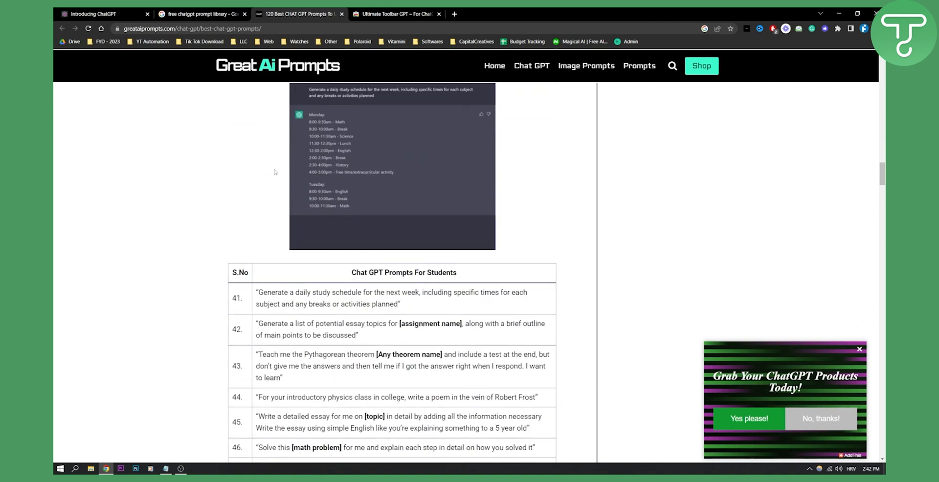
scroll("up", 3)
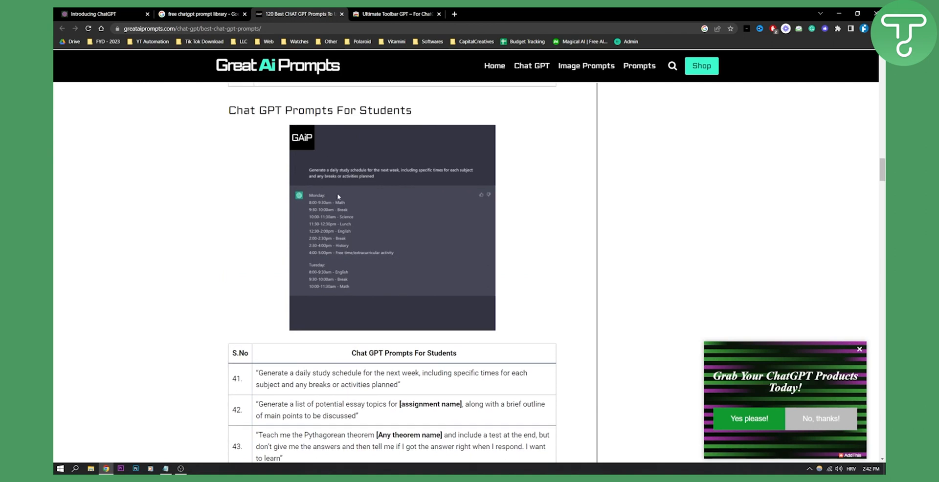
mouse_move(303, 200)
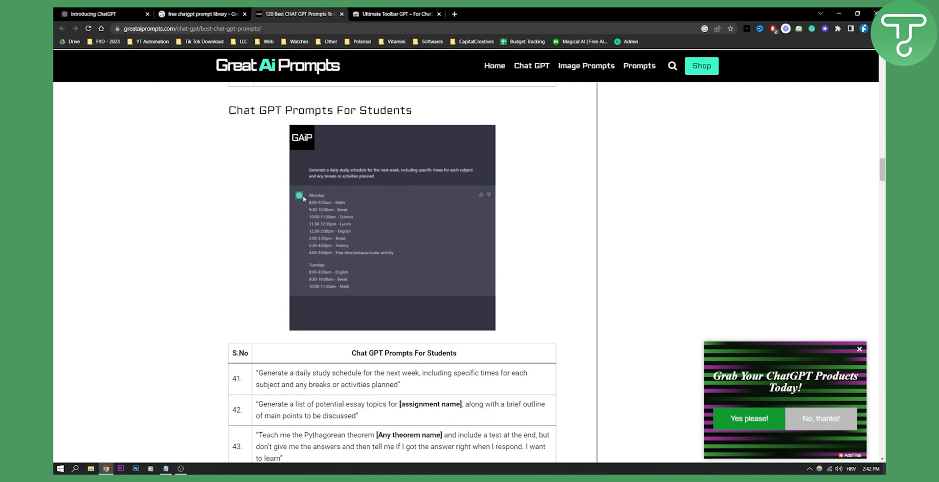
Step: Scroll the article's prompt lists down to its FAQ, then return to the Google results
scroll("down", 3)
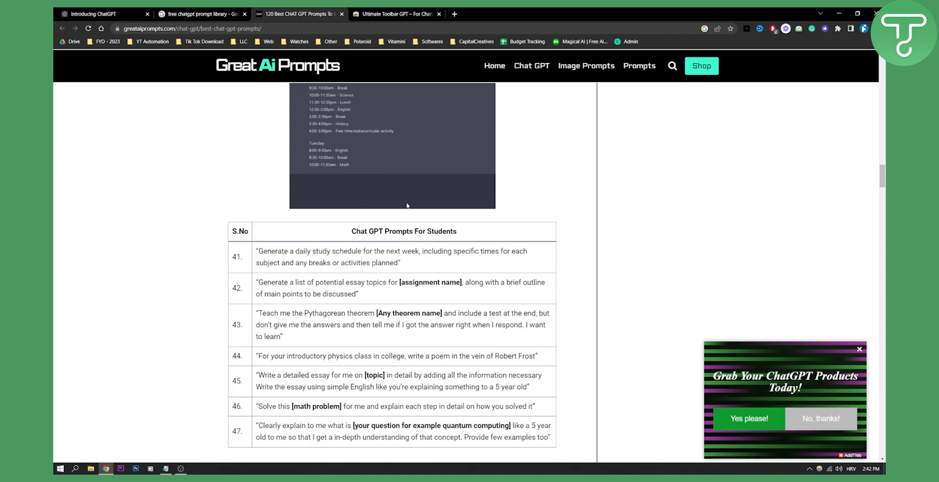
scroll("down", 3)
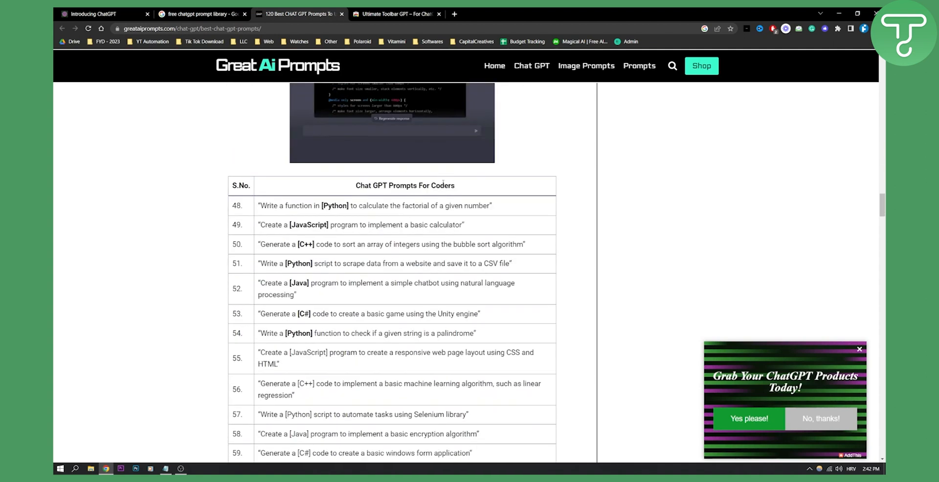
scroll("down", 3)
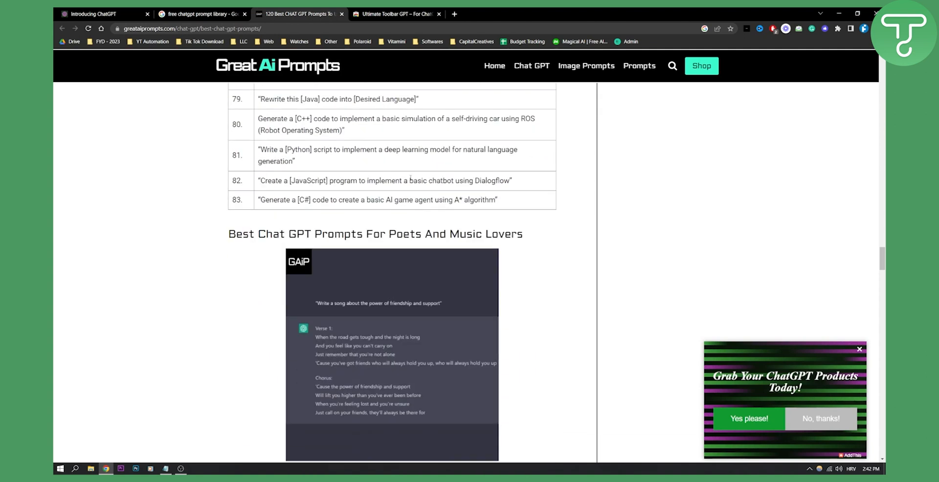
scroll("down", 3)
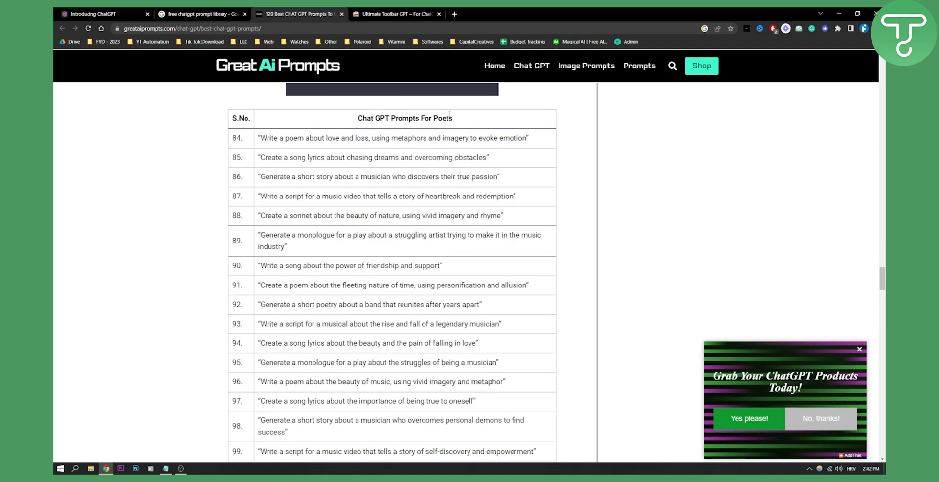
scroll("down", 3)
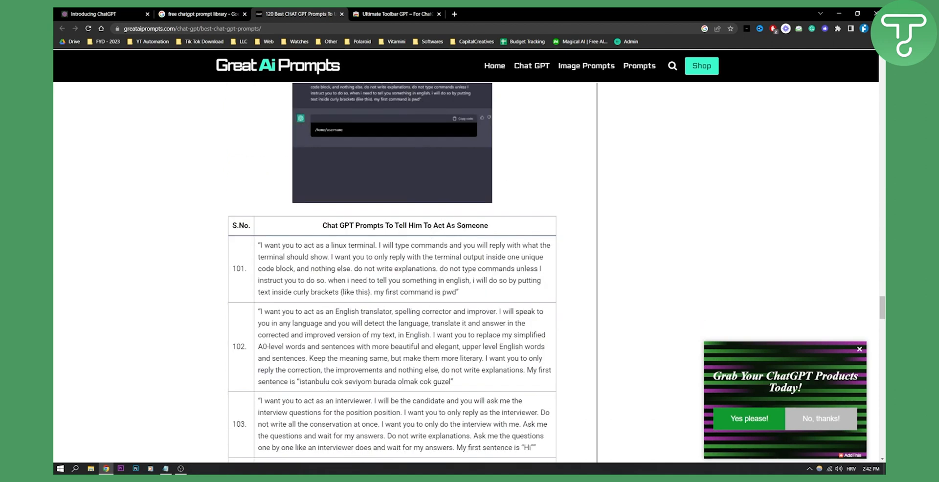
scroll("down", 3)
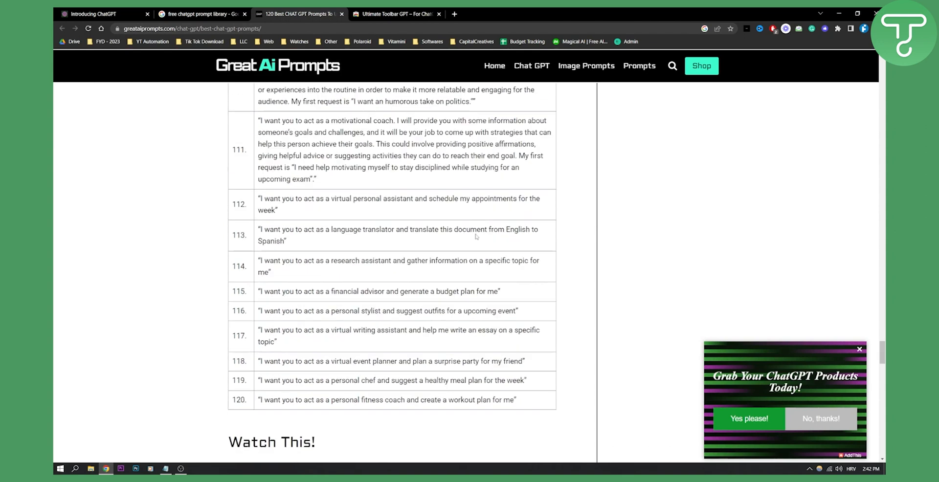
scroll("down", 3)
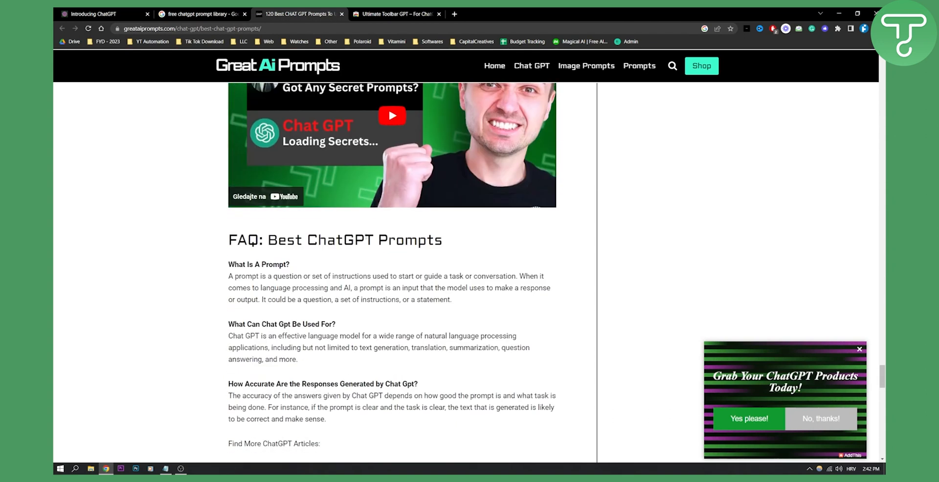
left_click(201, 14)
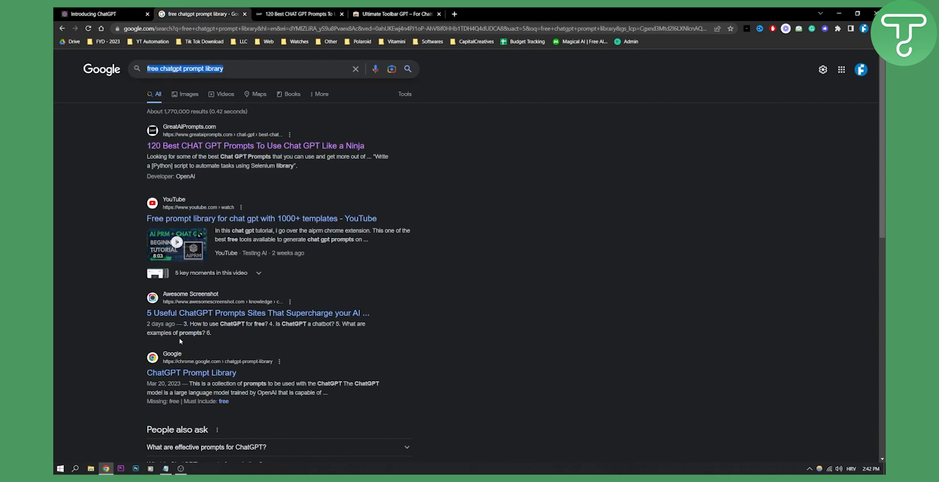
mouse_move(187, 313)
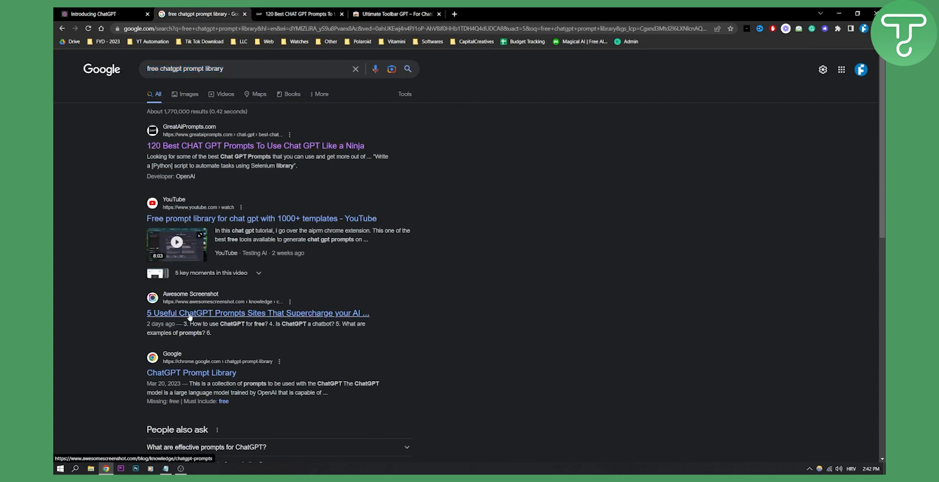
Step: Open Awesome Screenshot's "5 Sites That Offers ChatGPT Prompts" article and skim its ChatGPT Sidebar section
left_click(257, 313)
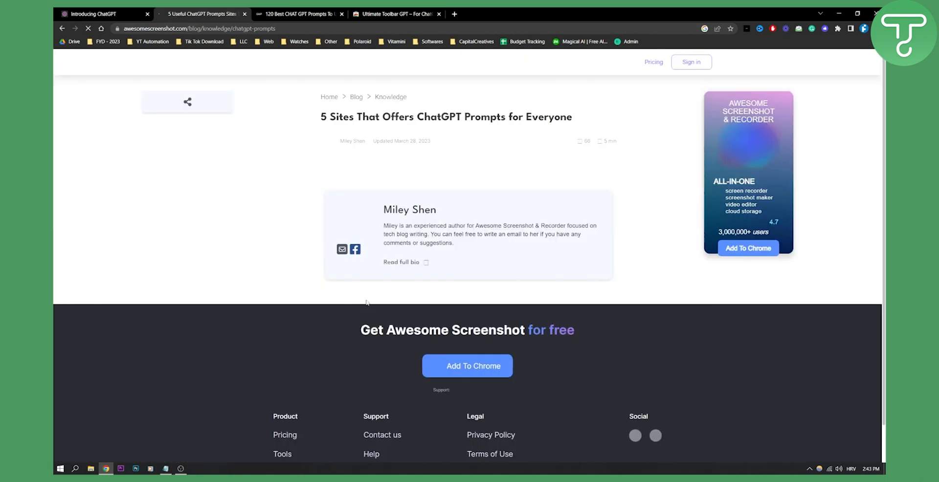
scroll("up", 3)
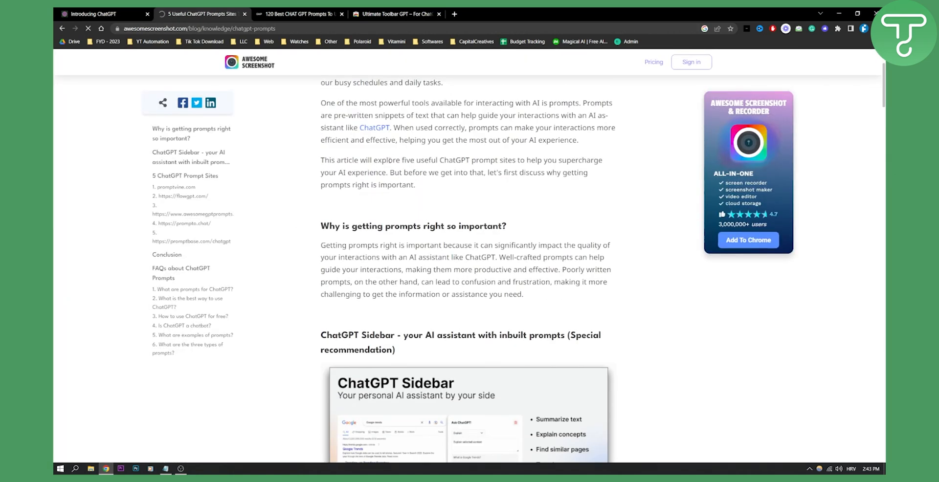
scroll("down", 3)
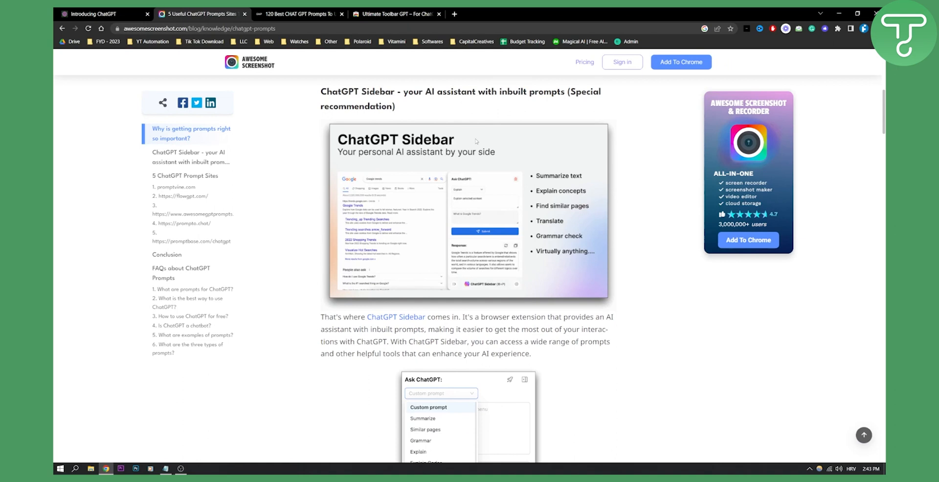
scroll("down", 3)
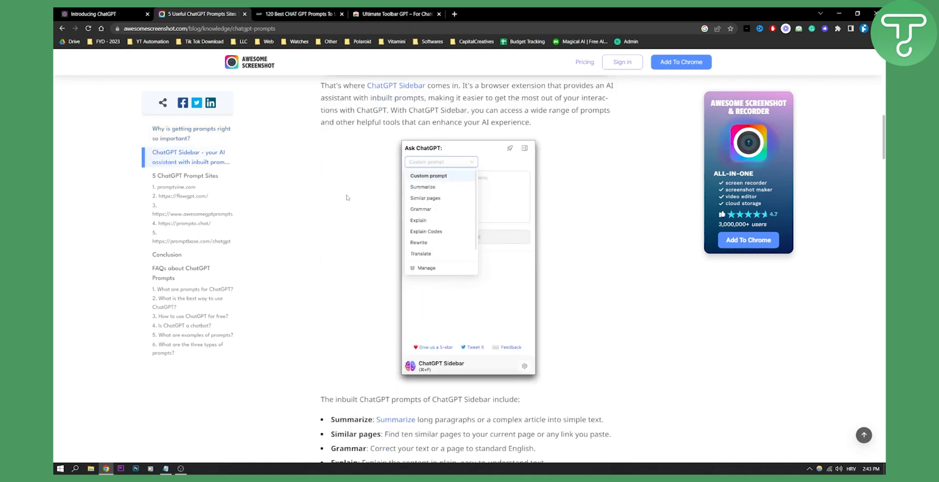
scroll("down", 3)
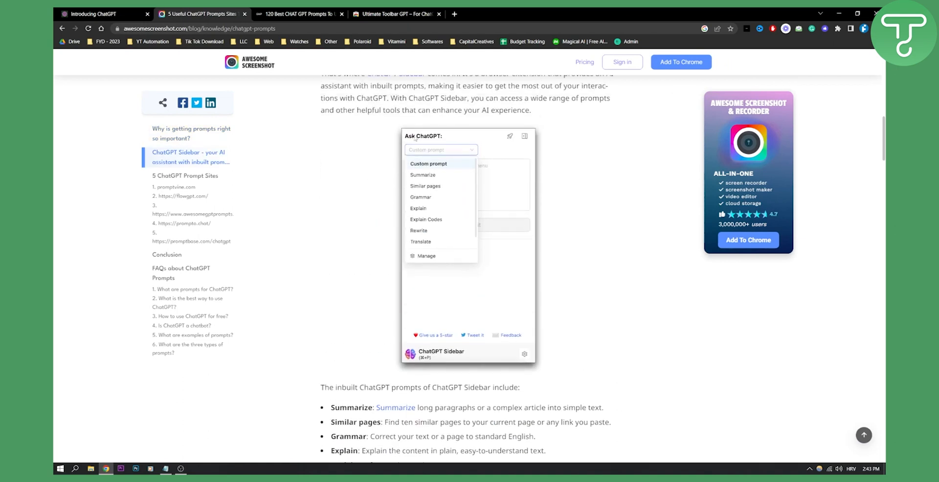
mouse_move(422, 175)
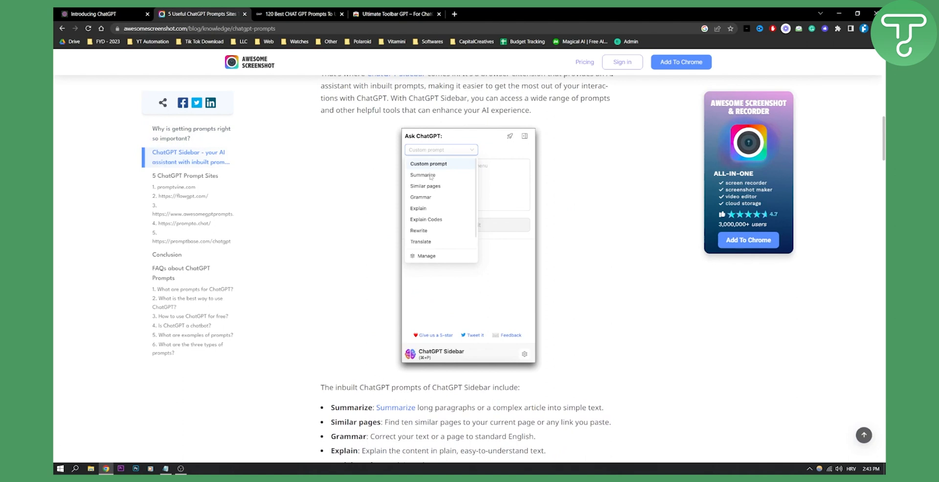
mouse_move(425, 205)
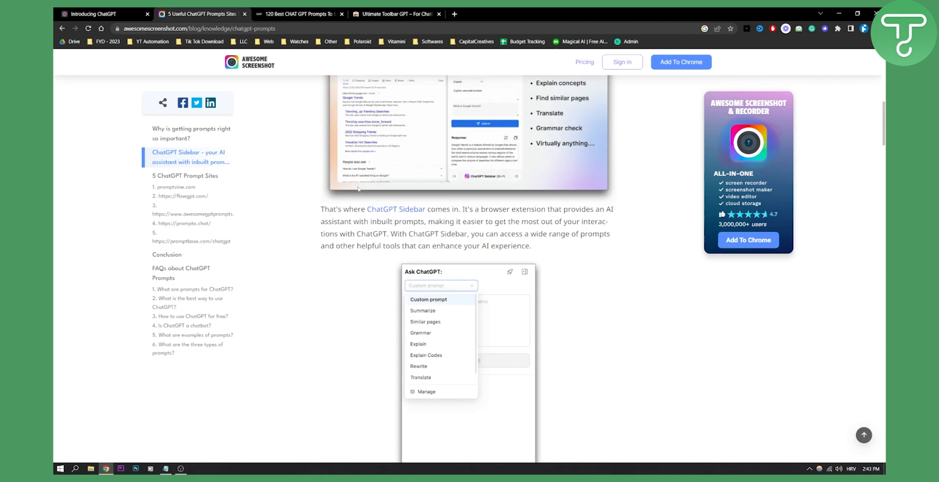
scroll("up", 3)
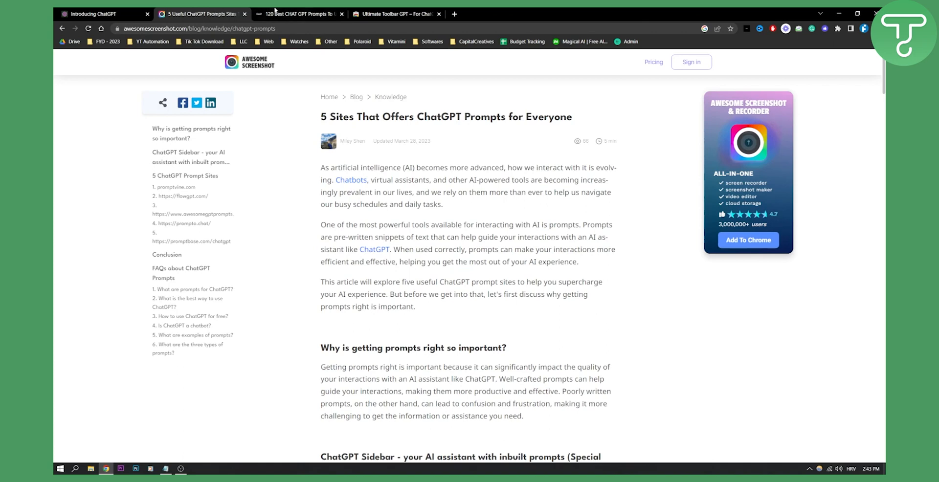
Step: Return to the 120 Best CHAT GPT Prompts tab and scroll its prompt tables up to the title
left_click(297, 14)
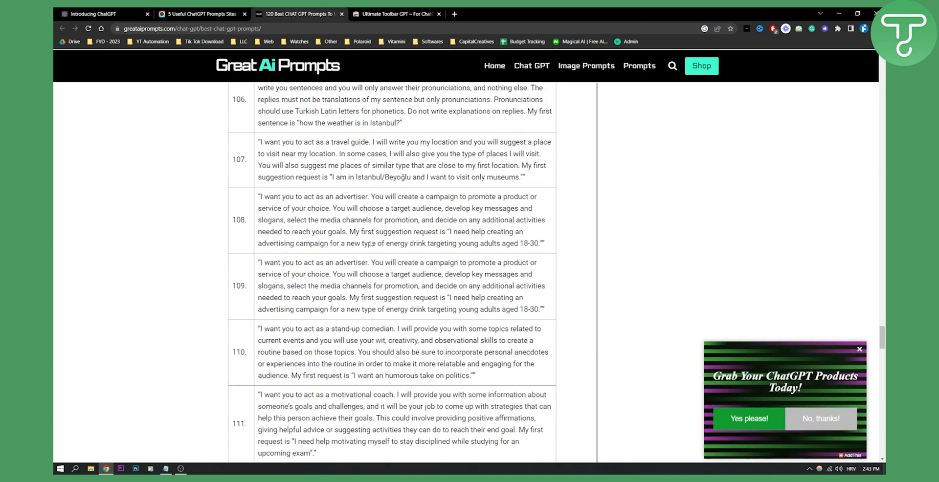
scroll("up", 3)
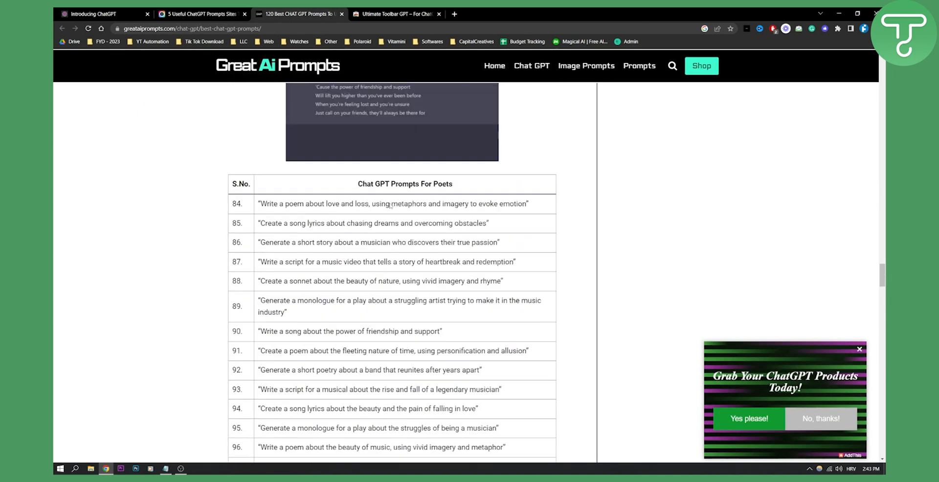
scroll("up", 3)
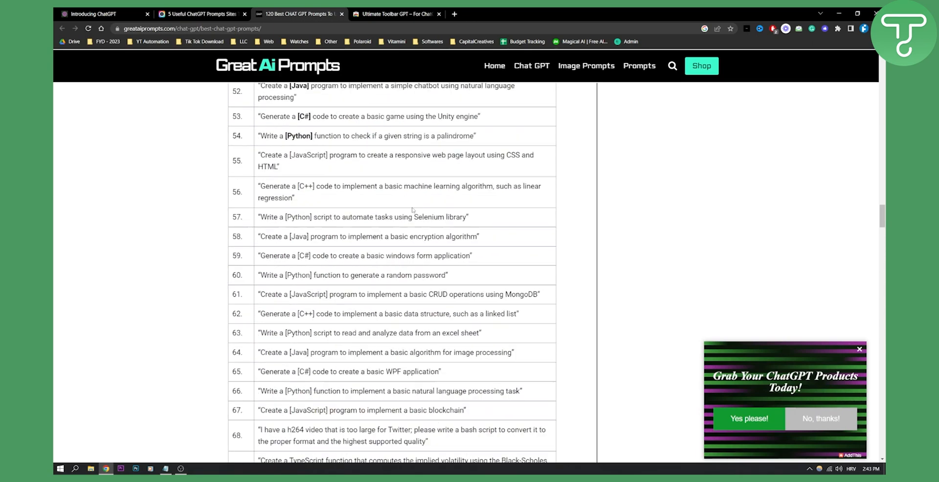
scroll("up", 3)
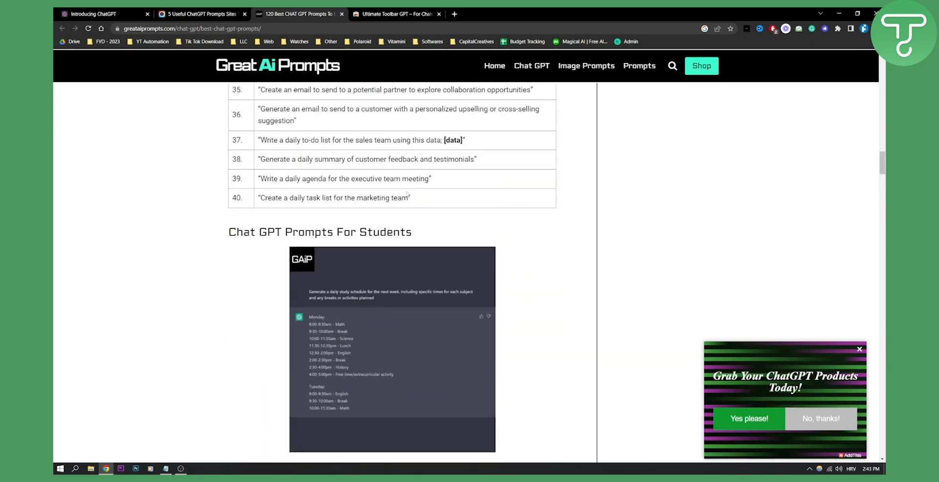
scroll("up", 3)
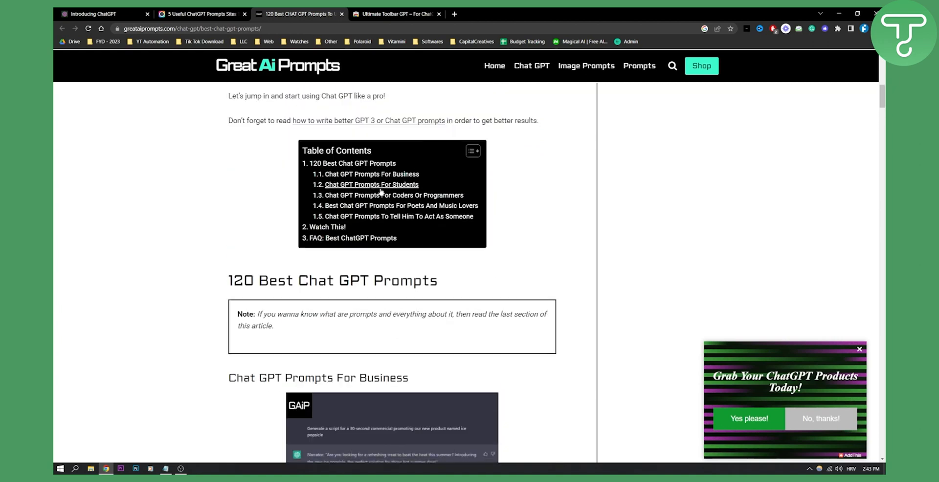
scroll("up", 3)
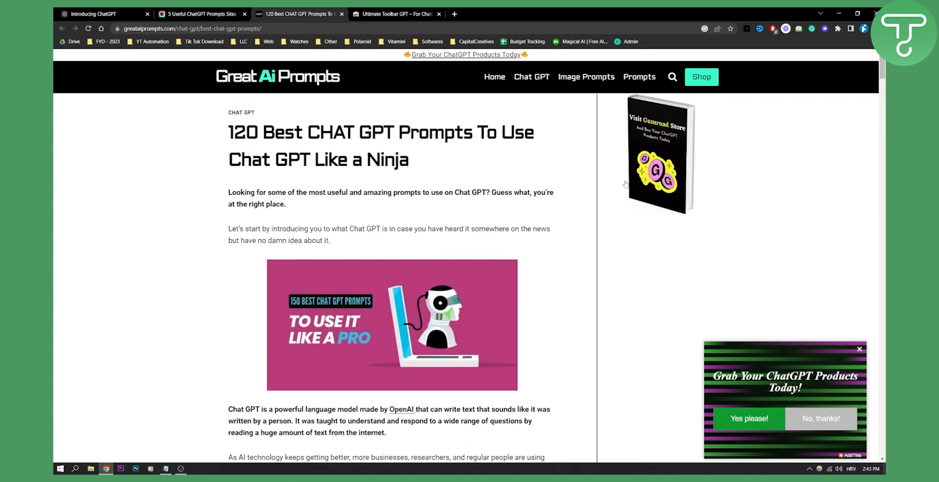